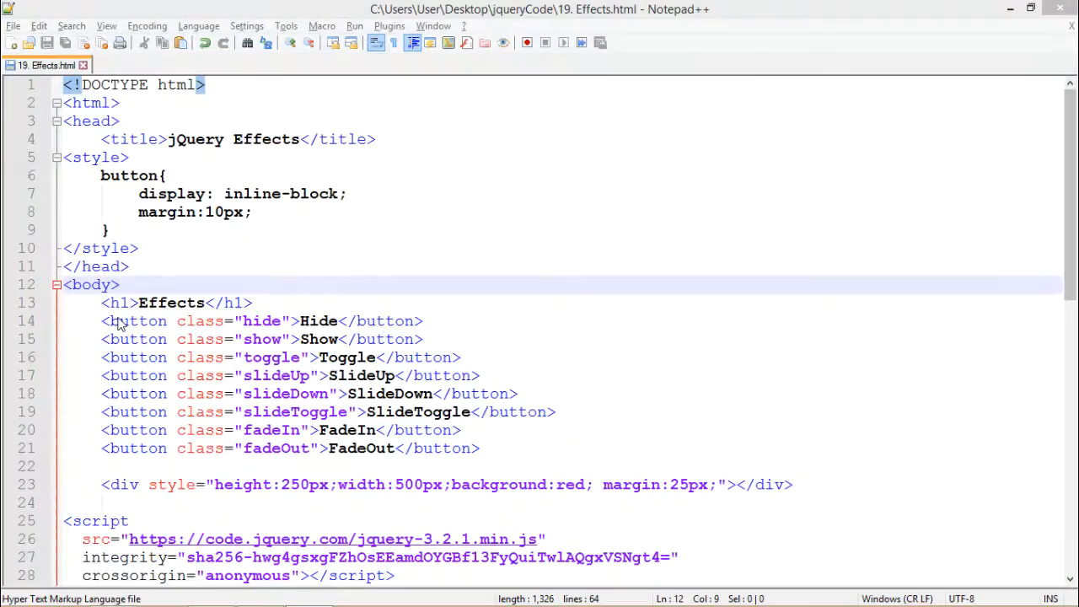
Step: Display 19. Effects.html in Chrome, showing eight effect buttons and the red div
left_click(138, 303)
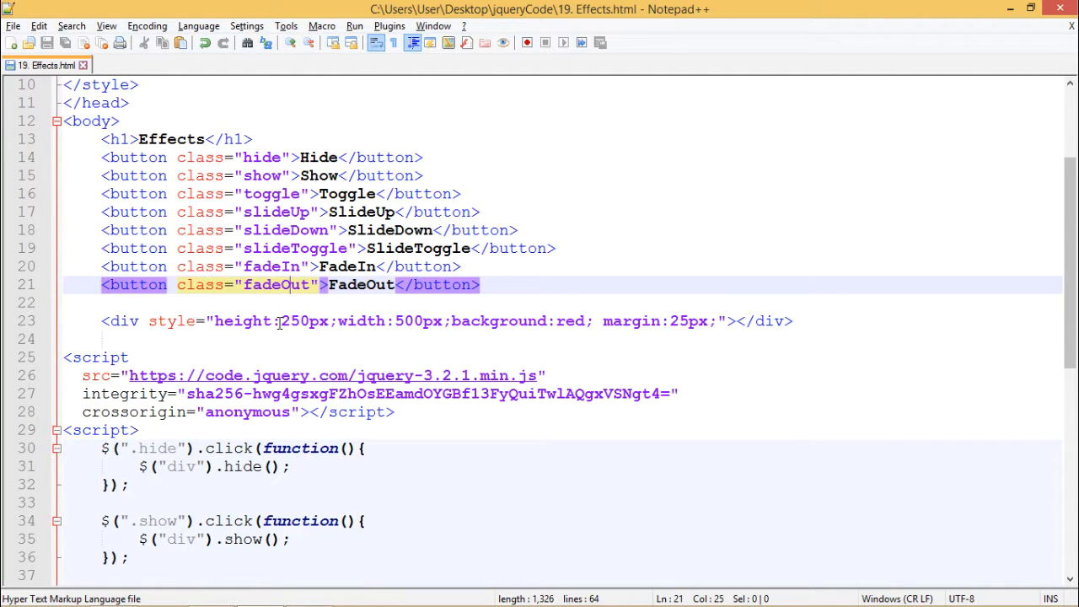
mouse_move(453, 322)
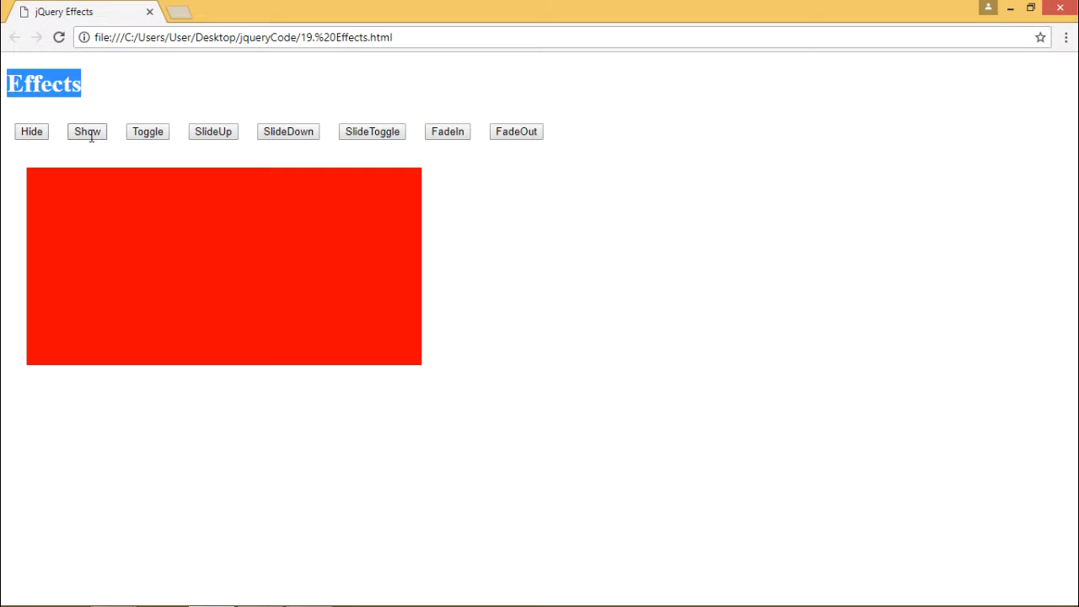
mouse_move(238, 339)
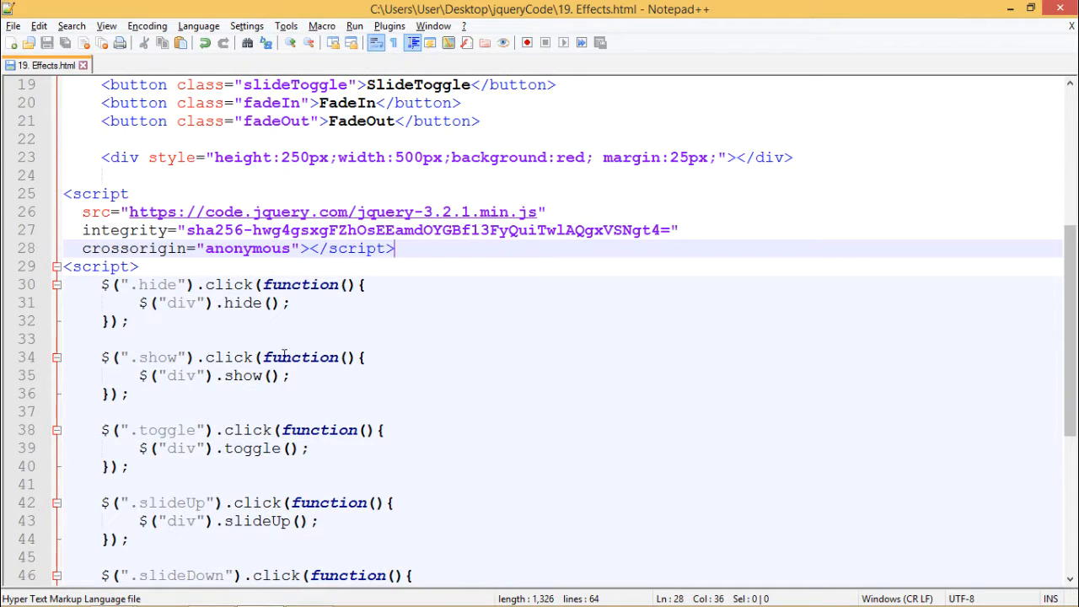
Step: Highlight the hide class, its click handler, target div and hide() call, then scroll down
scroll("down", 3)
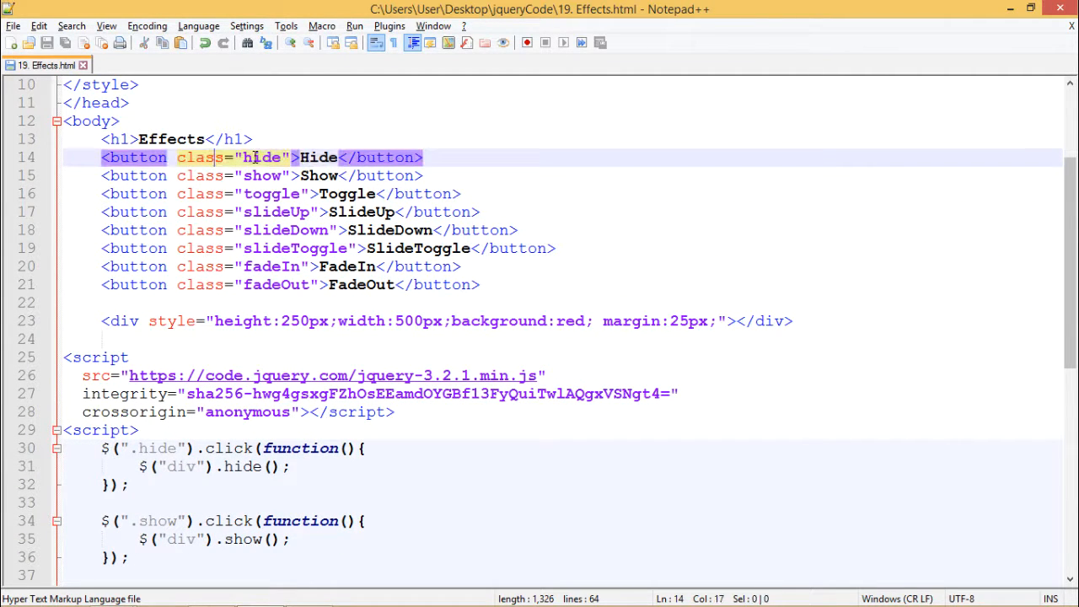
double_click(229, 448)
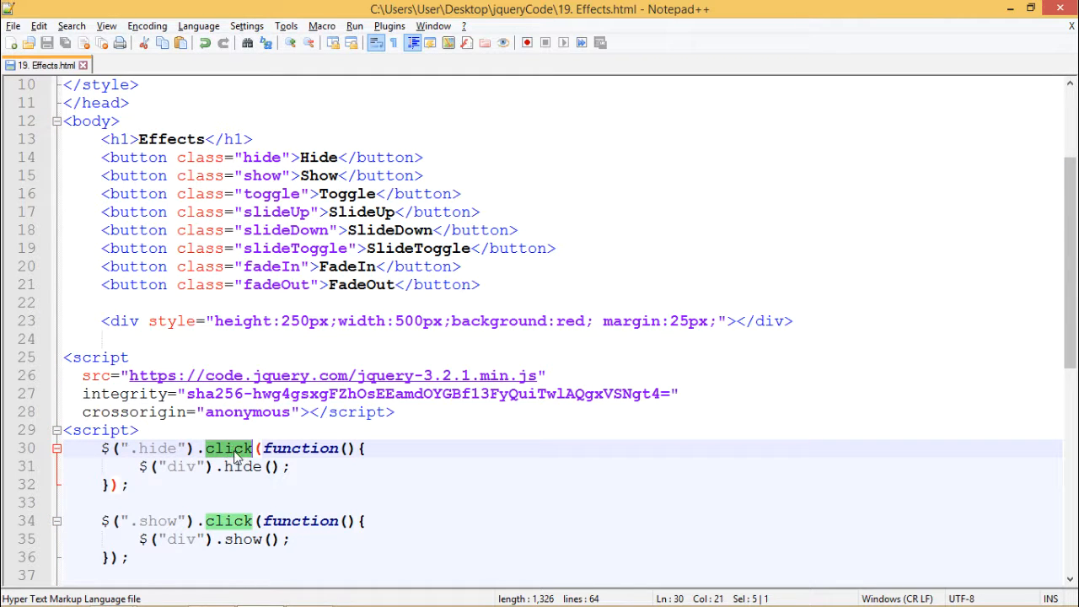
left_click(169, 466)
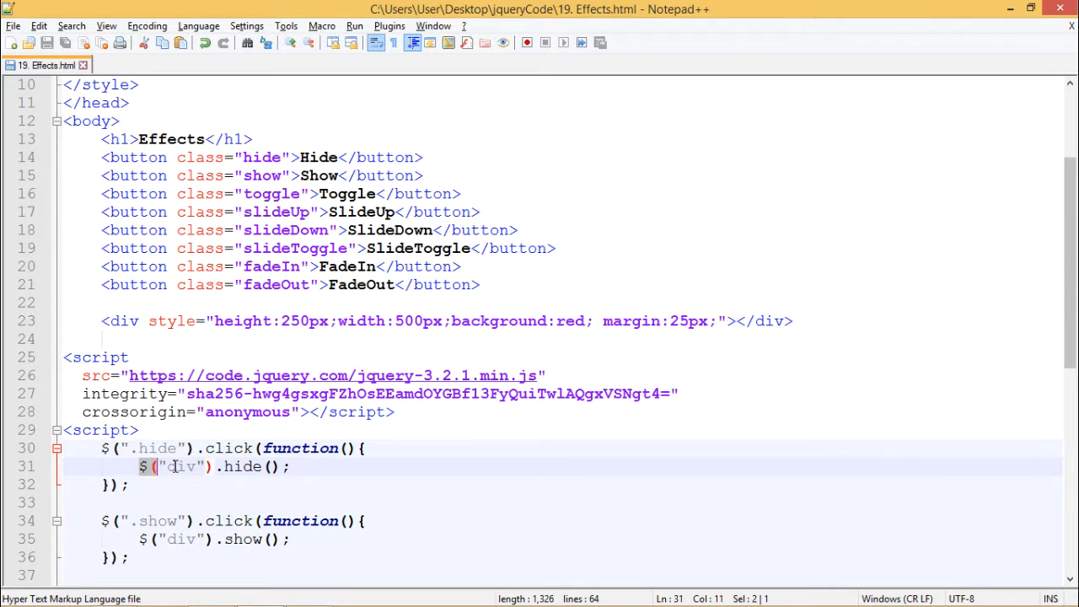
left_click(129, 485)
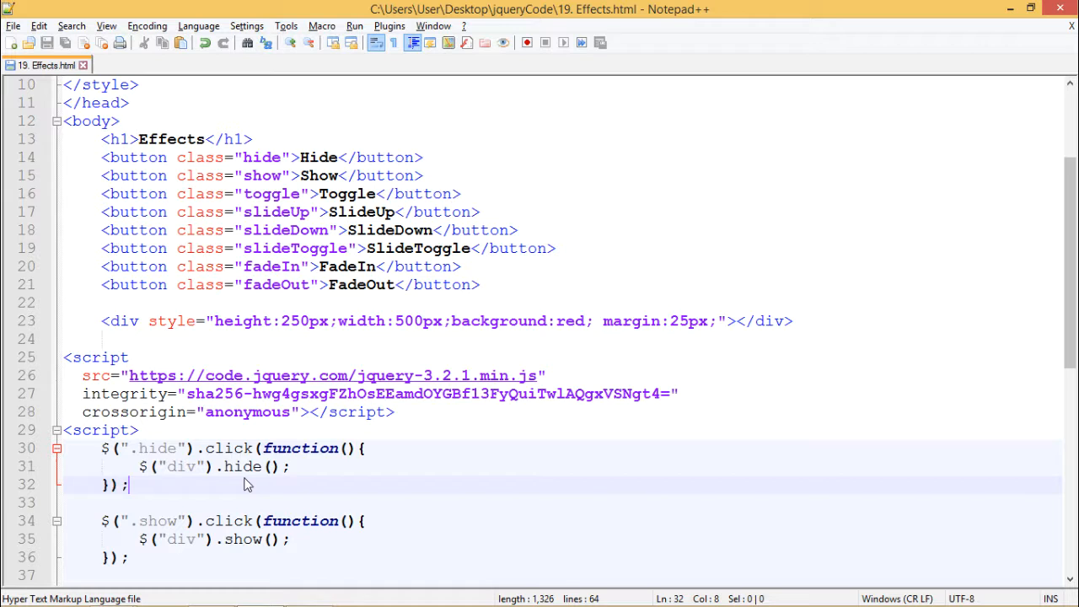
double_click(243, 303)
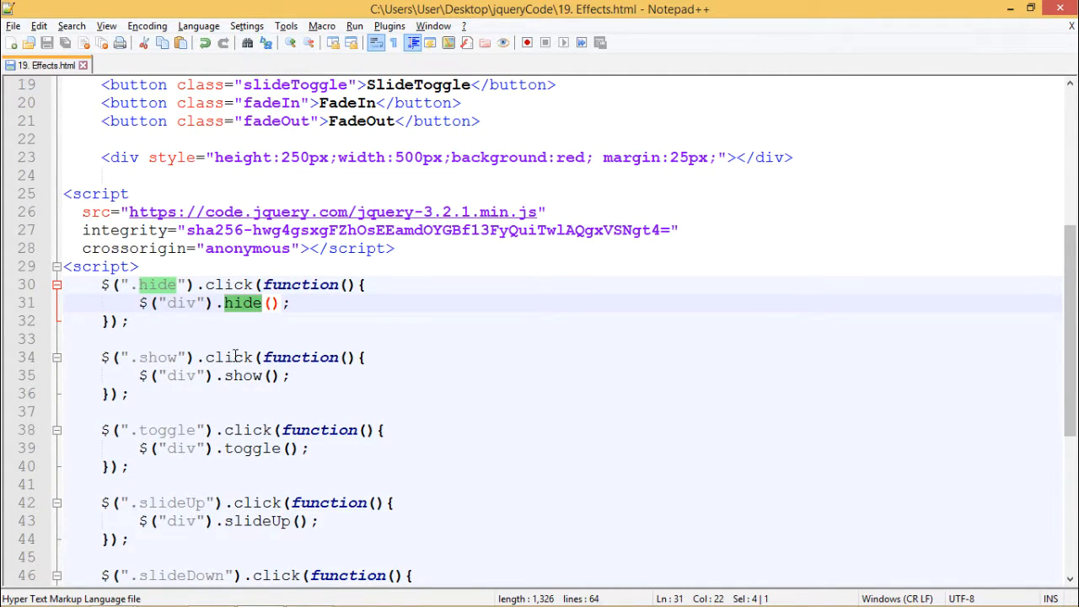
scroll("down", 3)
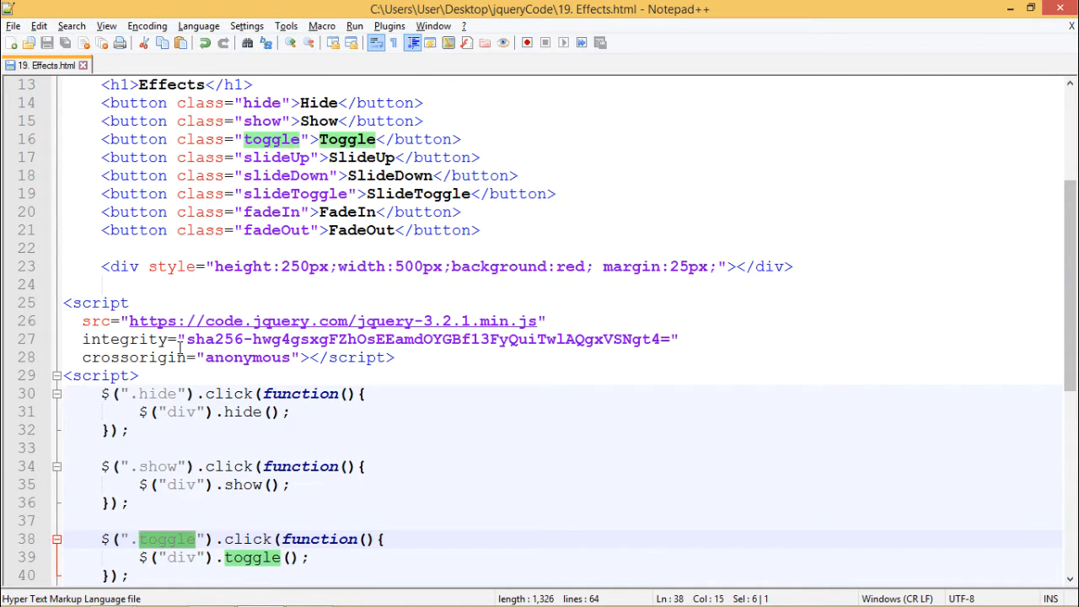
scroll("down", 3)
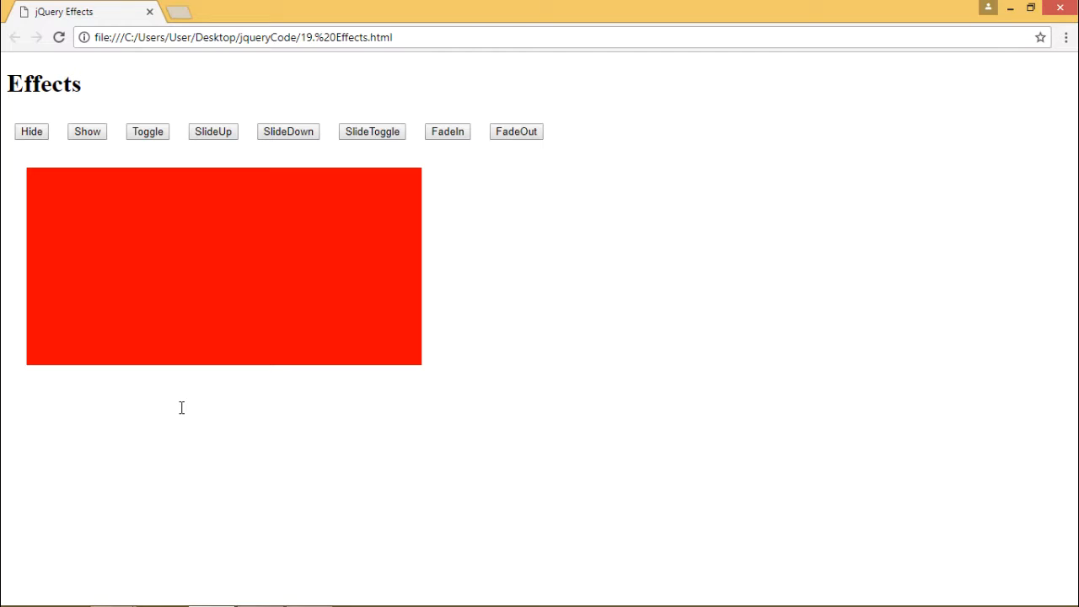
mouse_move(202, 425)
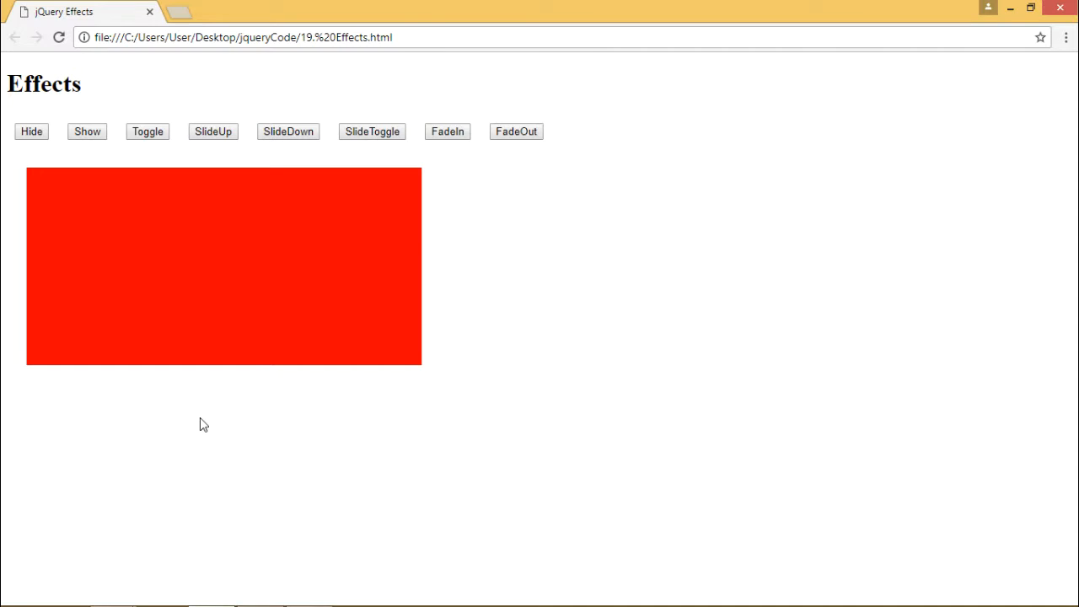
Step: Focus the Chrome Effects page and press Hide to hide the red box
left_click(31, 131)
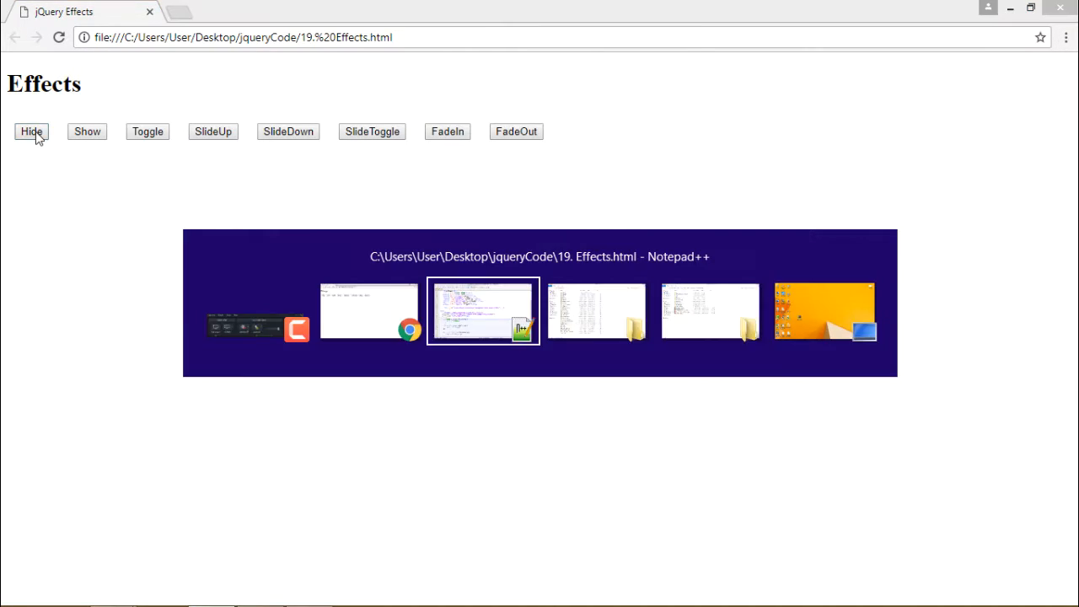
left_click(483, 312)
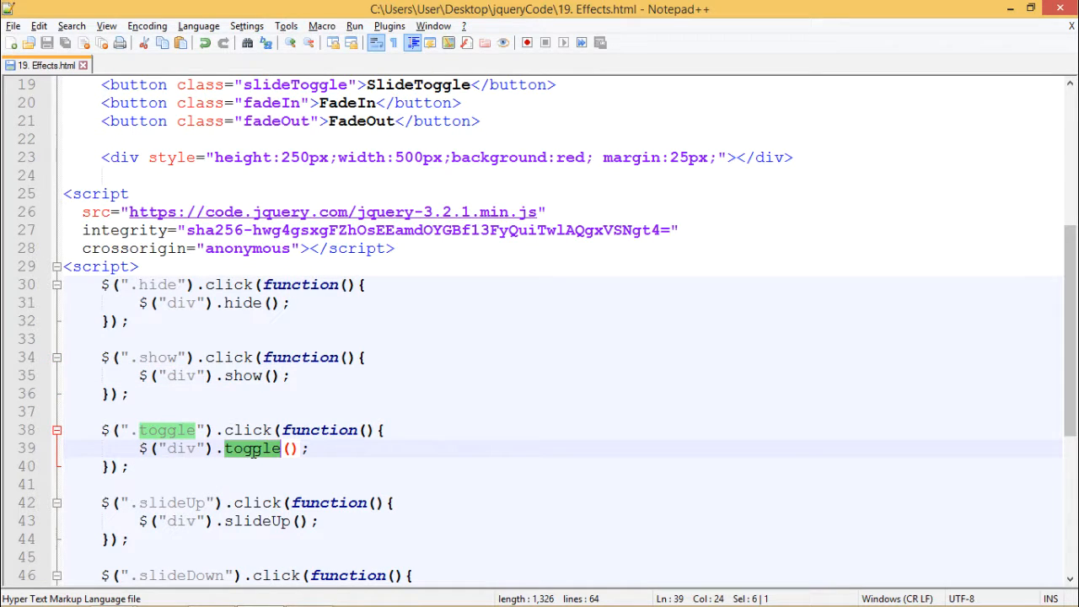
mouse_move(234, 460)
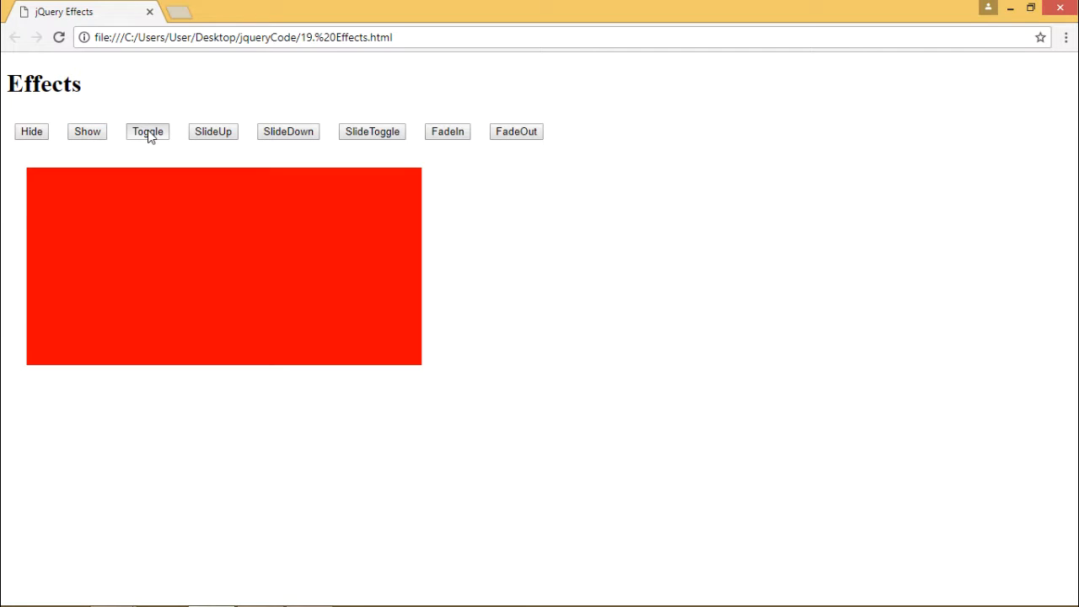
Step: Press the Toggle button to switch the red box's visibility
left_click(146, 131)
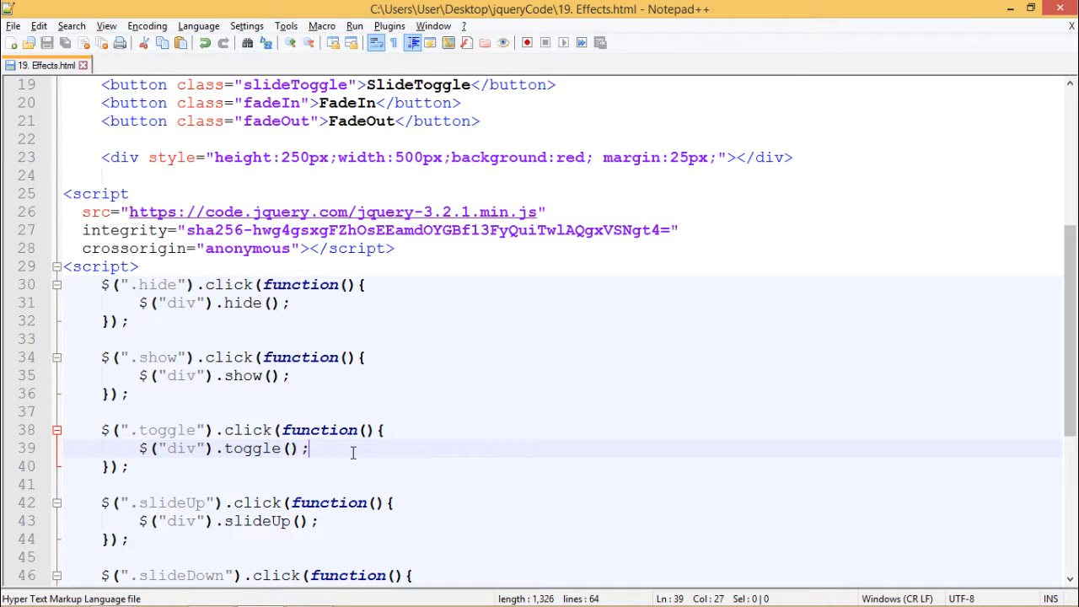
scroll("down", 3)
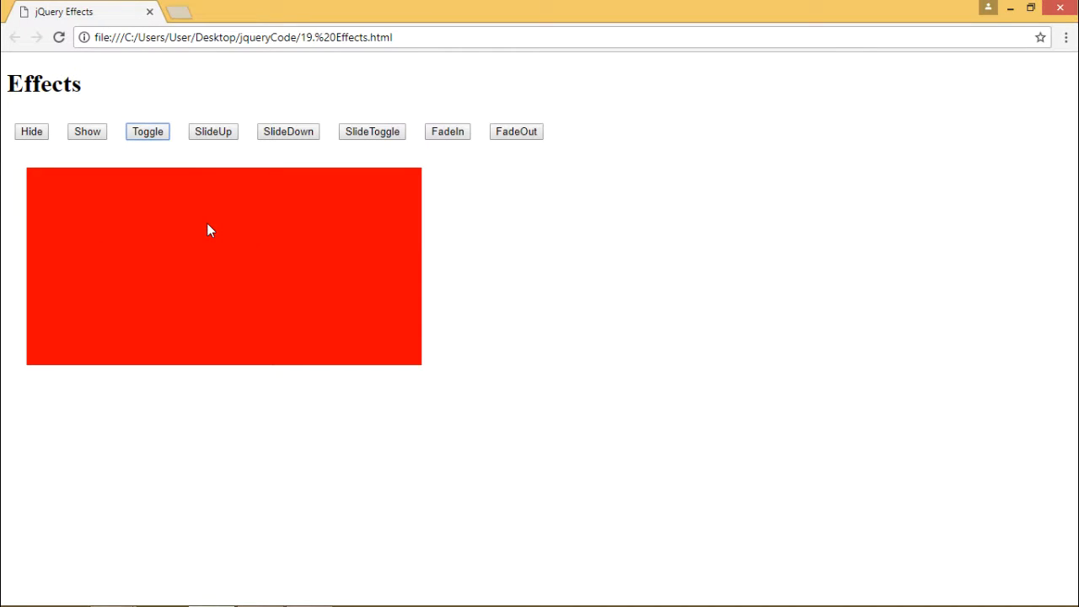
mouse_move(213, 133)
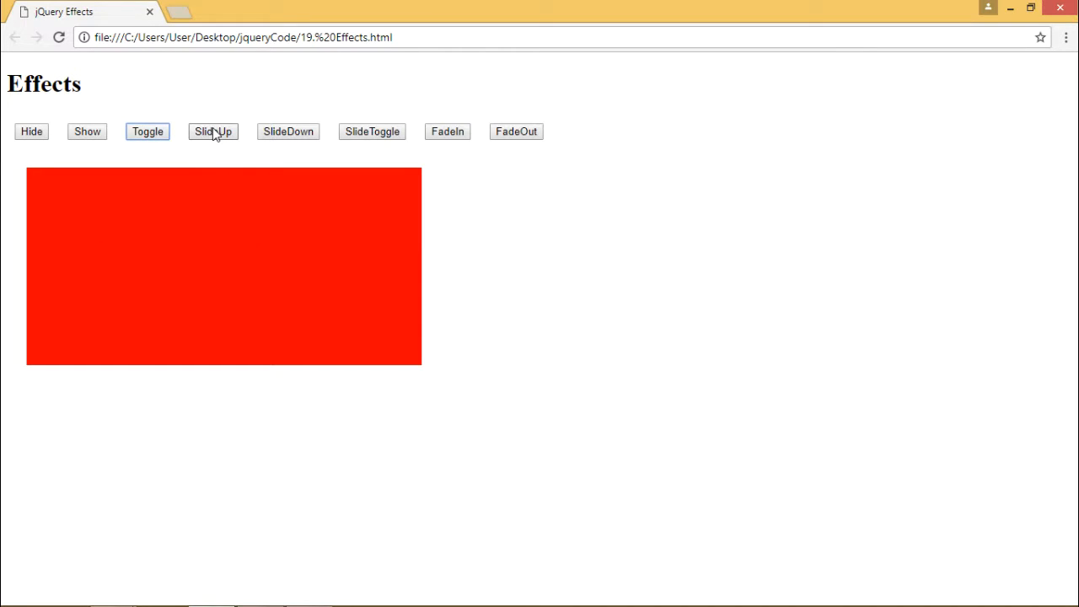
mouse_move(213, 147)
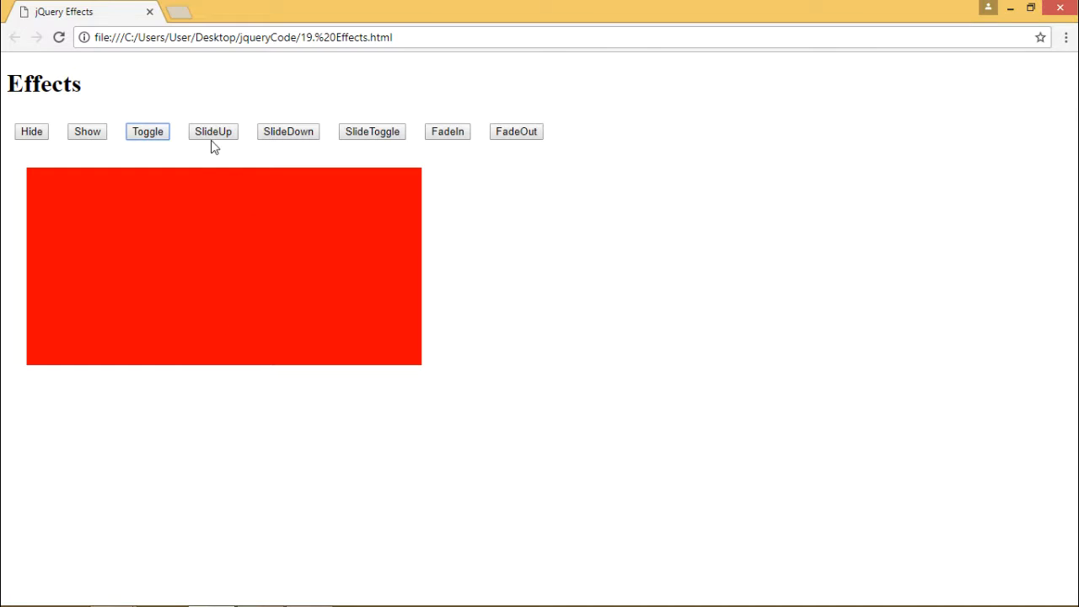
left_click(212, 131)
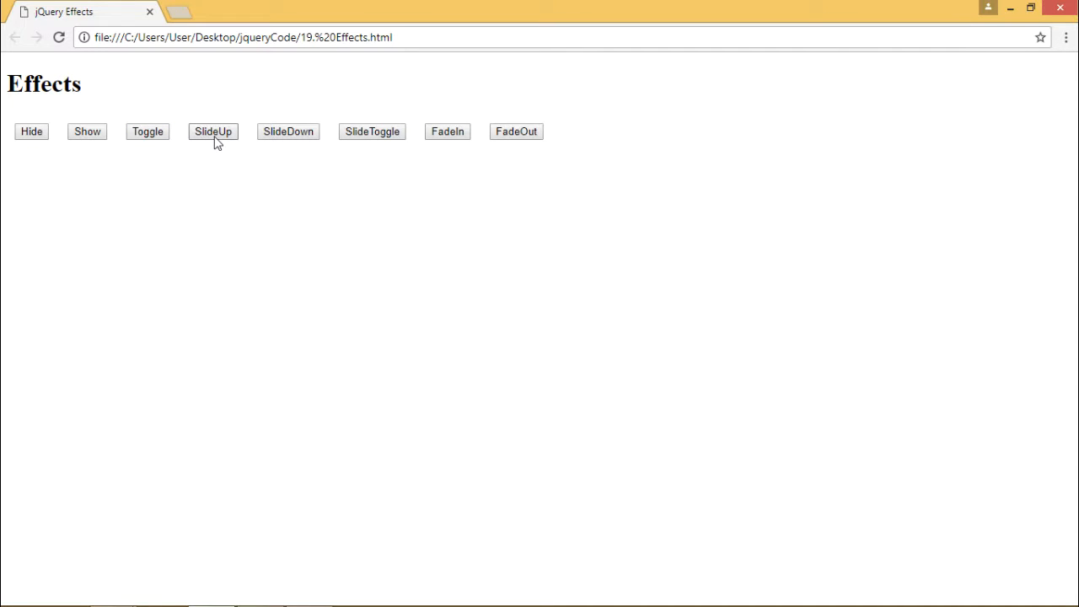
mouse_move(303, 137)
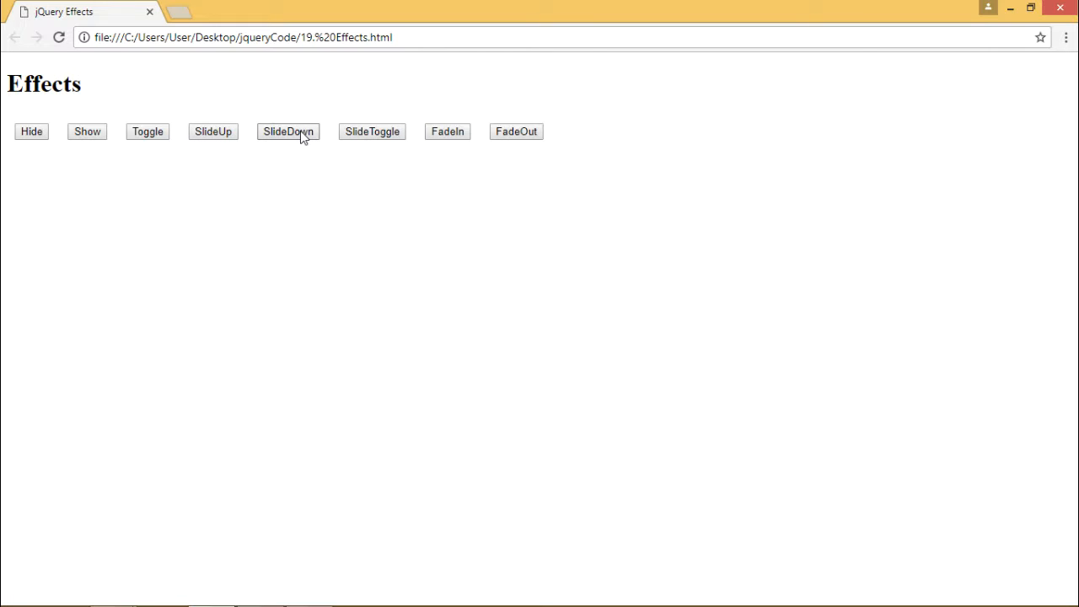
left_click(288, 130)
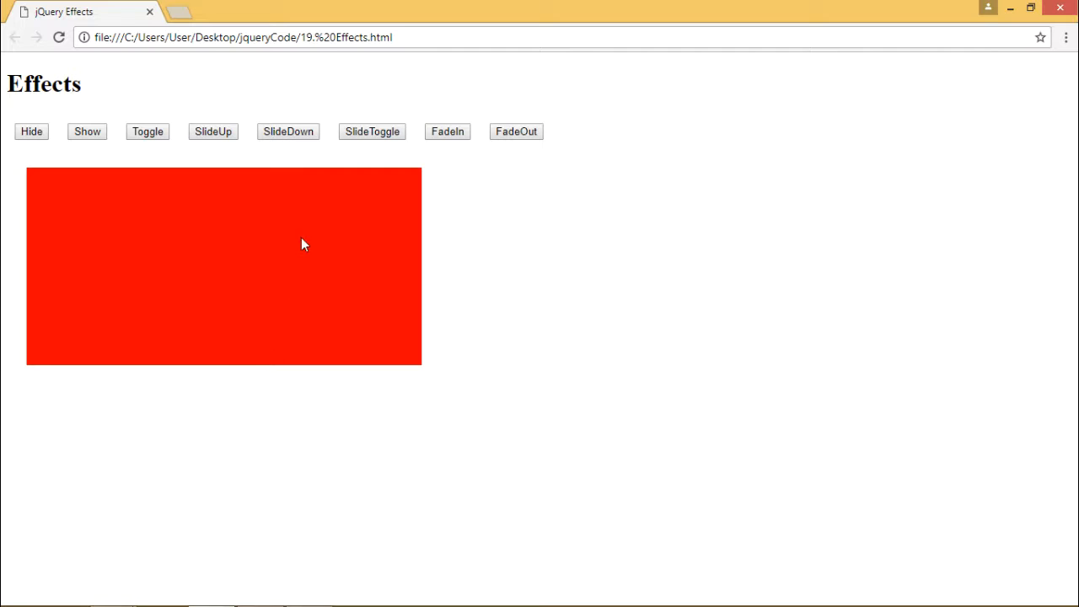
mouse_move(228, 137)
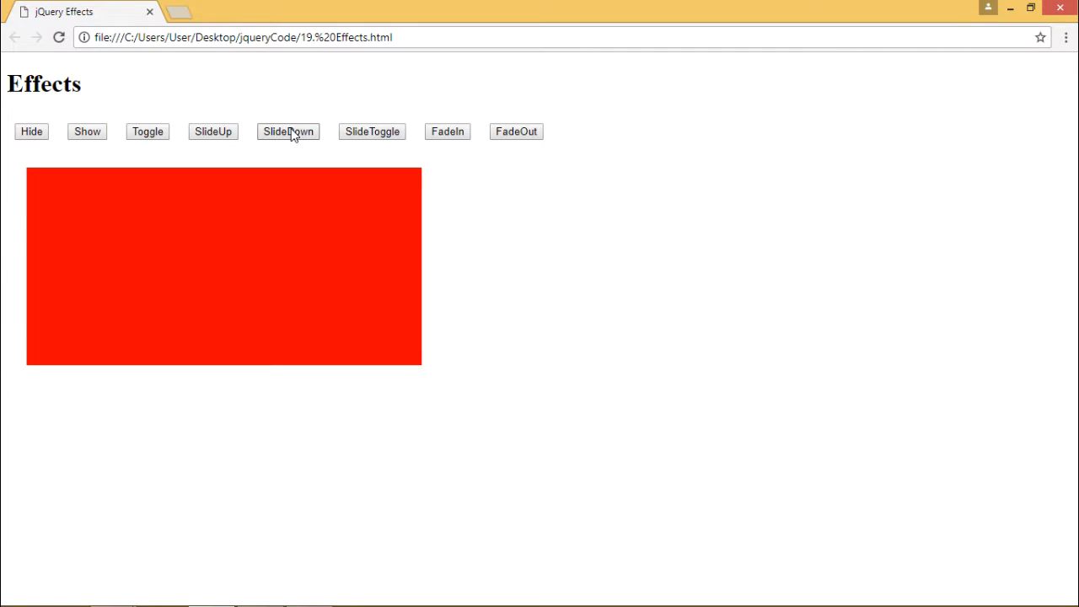
mouse_move(368, 132)
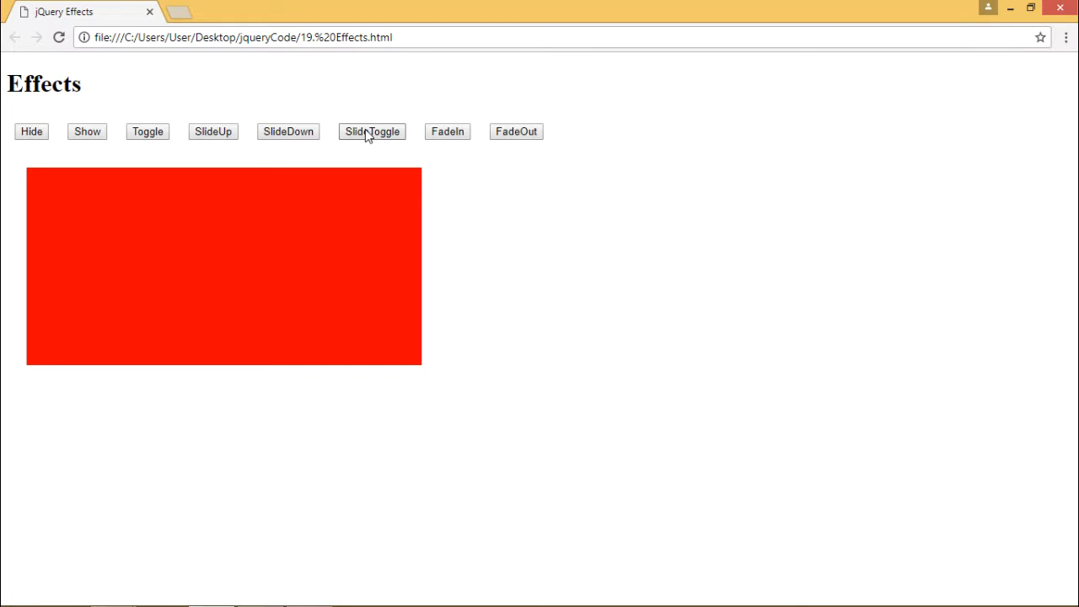
mouse_move(368, 140)
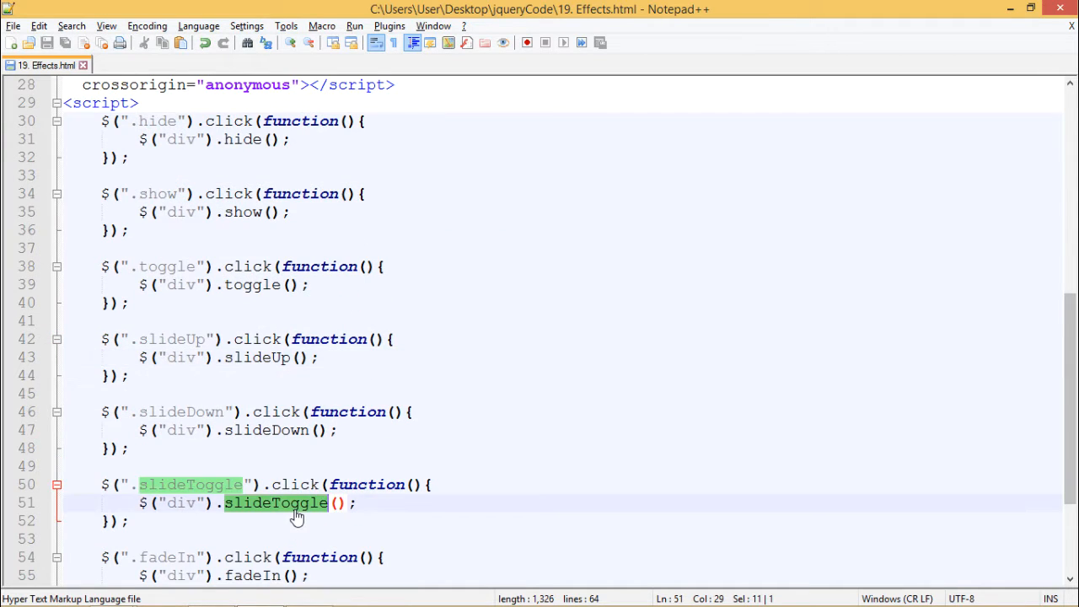
Step: Highlight fadeIn in its handler, then switch back to Chrome with Alt+Tab
scroll("down", 3)
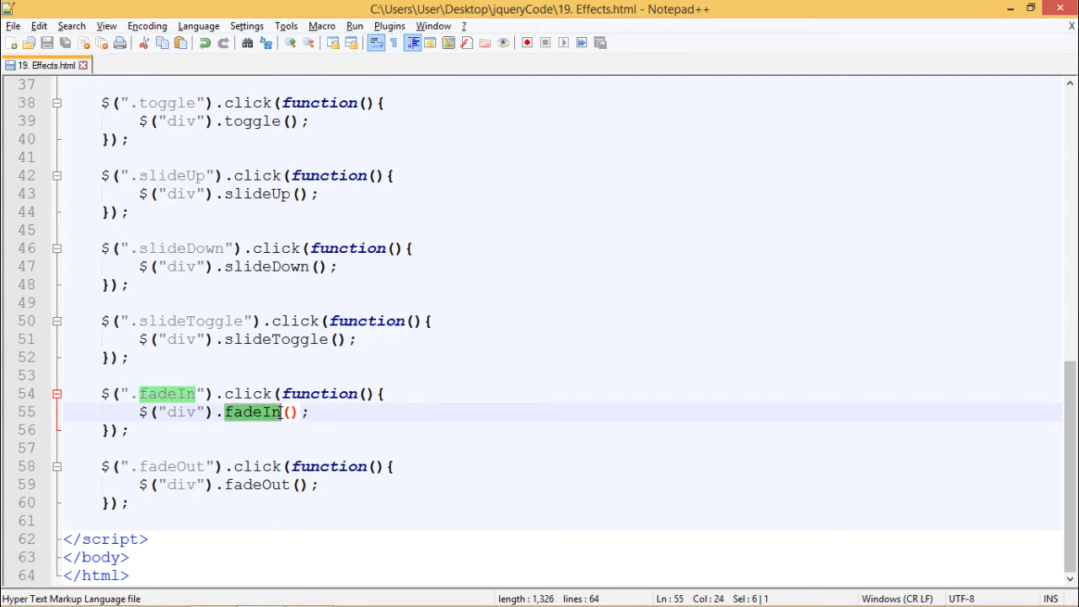
double_click(257, 485)
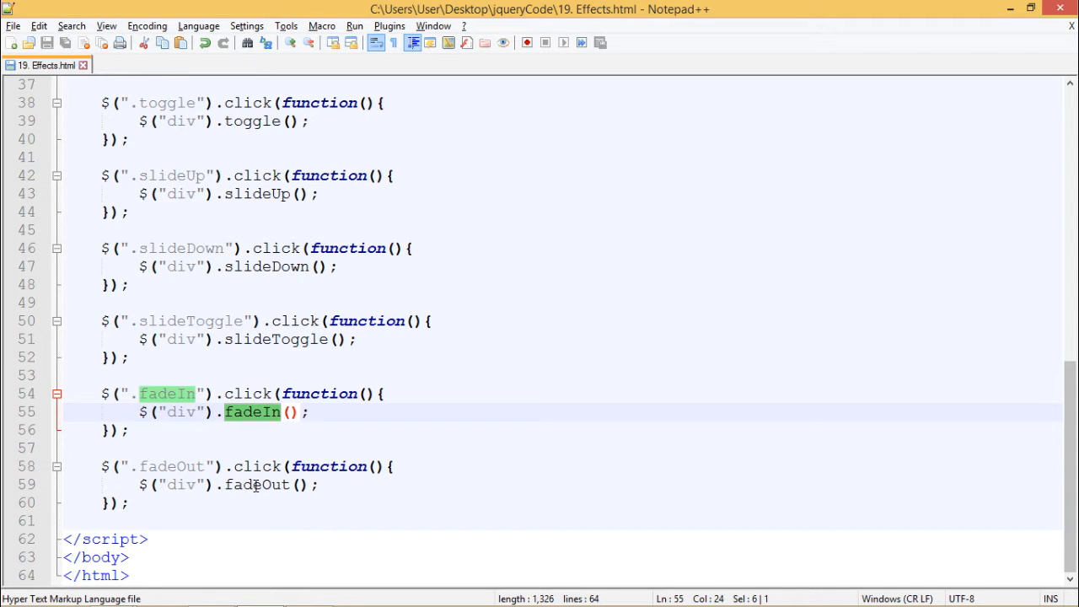
key("alt+tab")
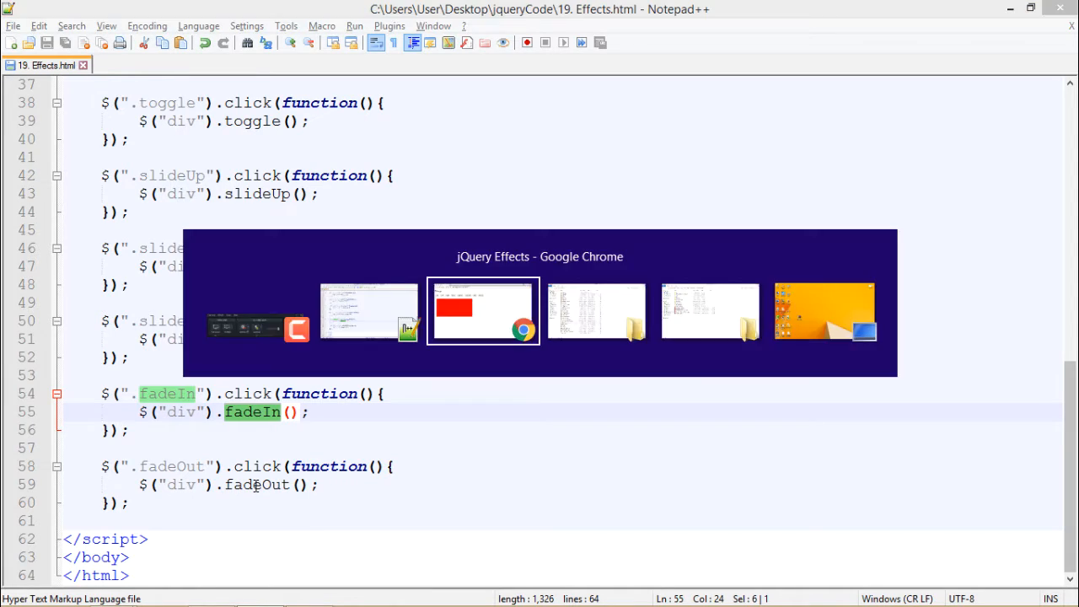
left_click(483, 311)
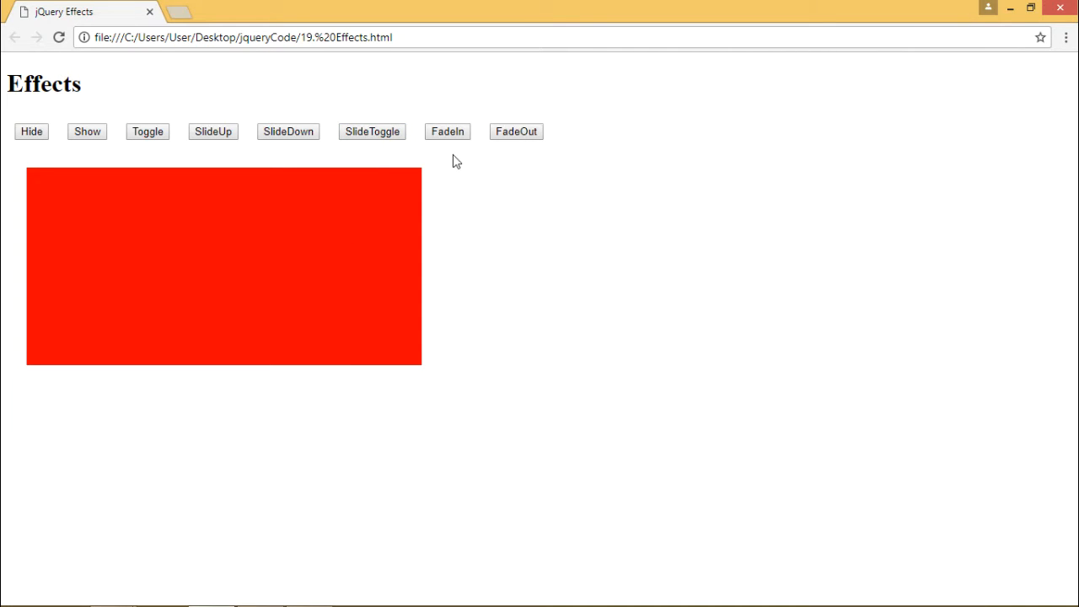
mouse_move(520, 141)
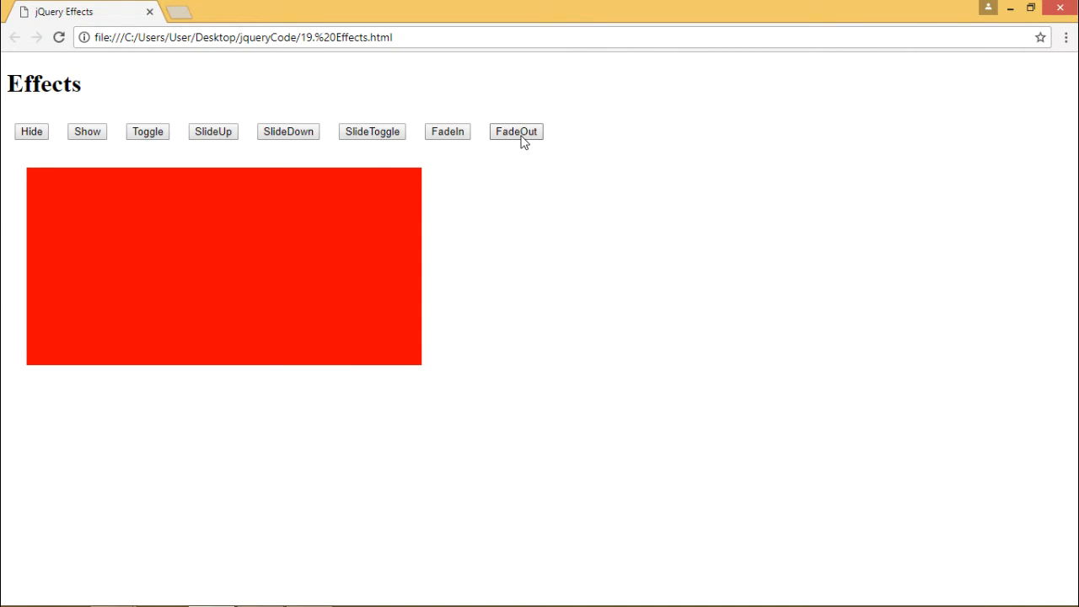
left_click(516, 132)
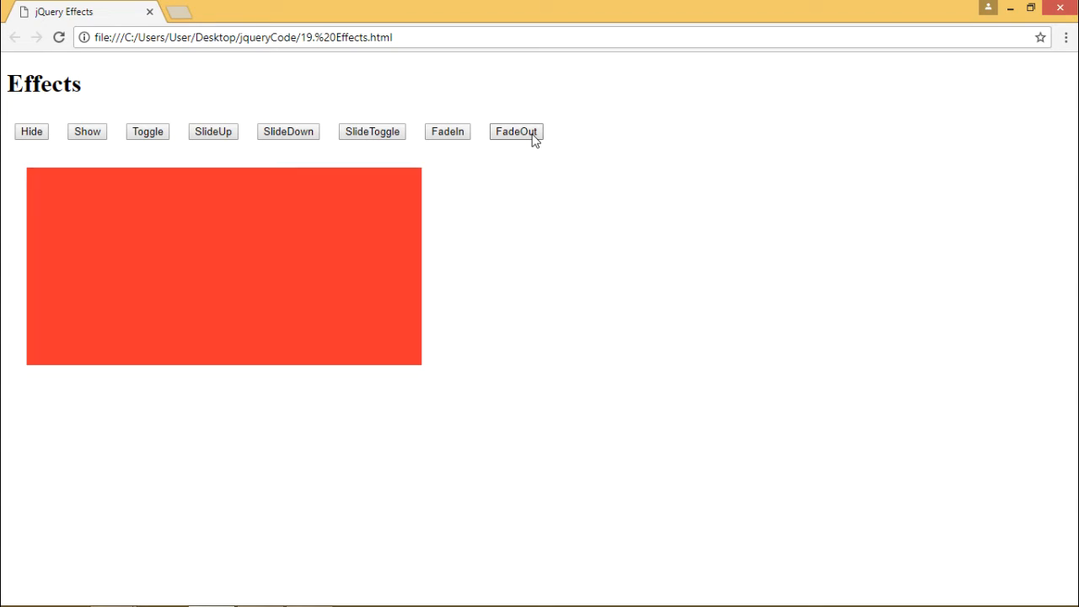
left_click(516, 131)
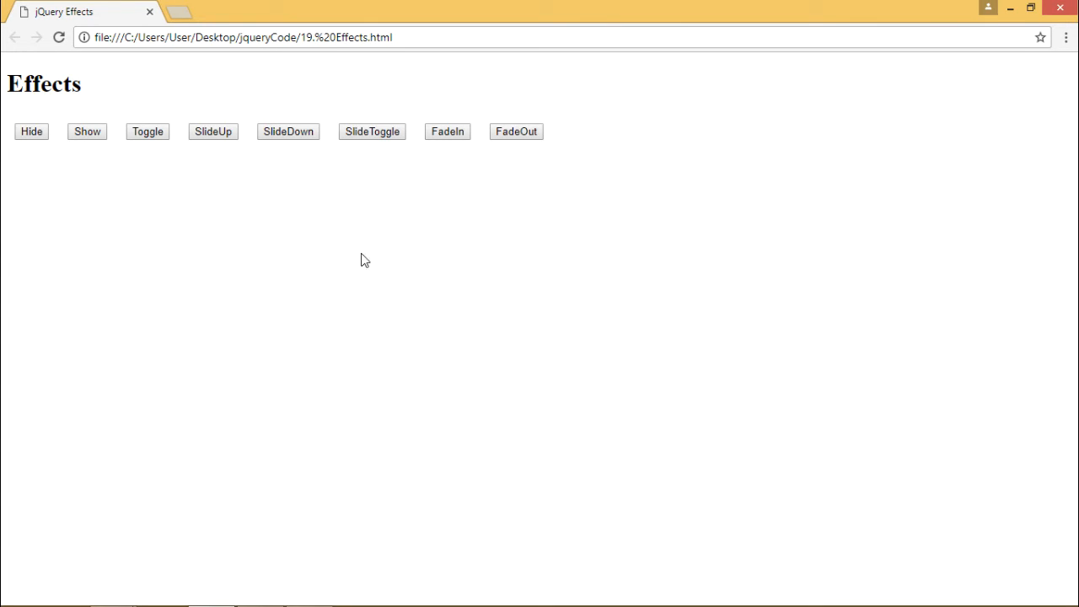
mouse_move(457, 140)
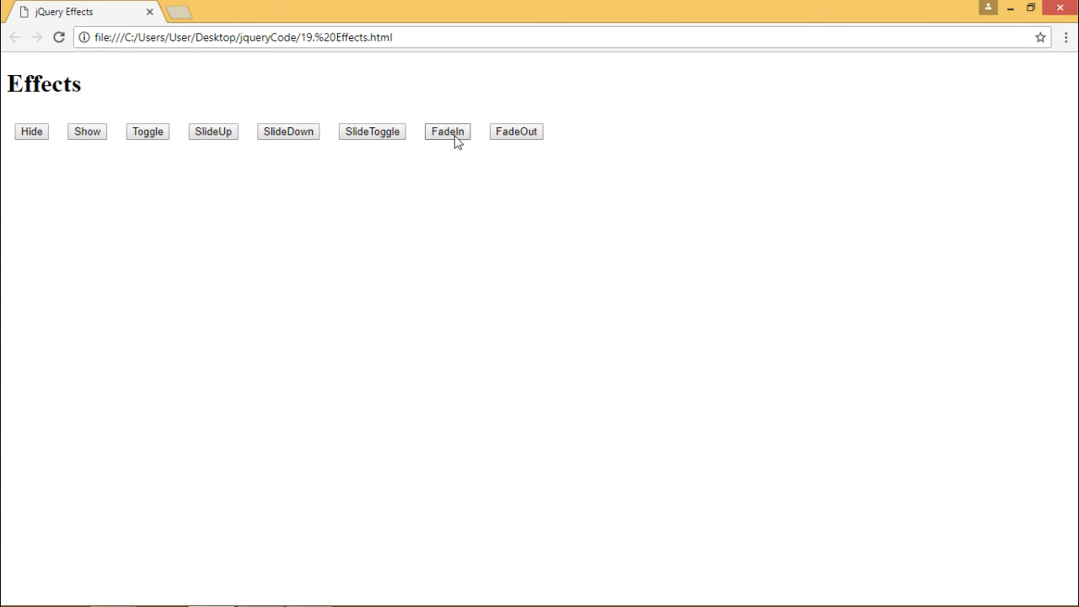
left_click(446, 130)
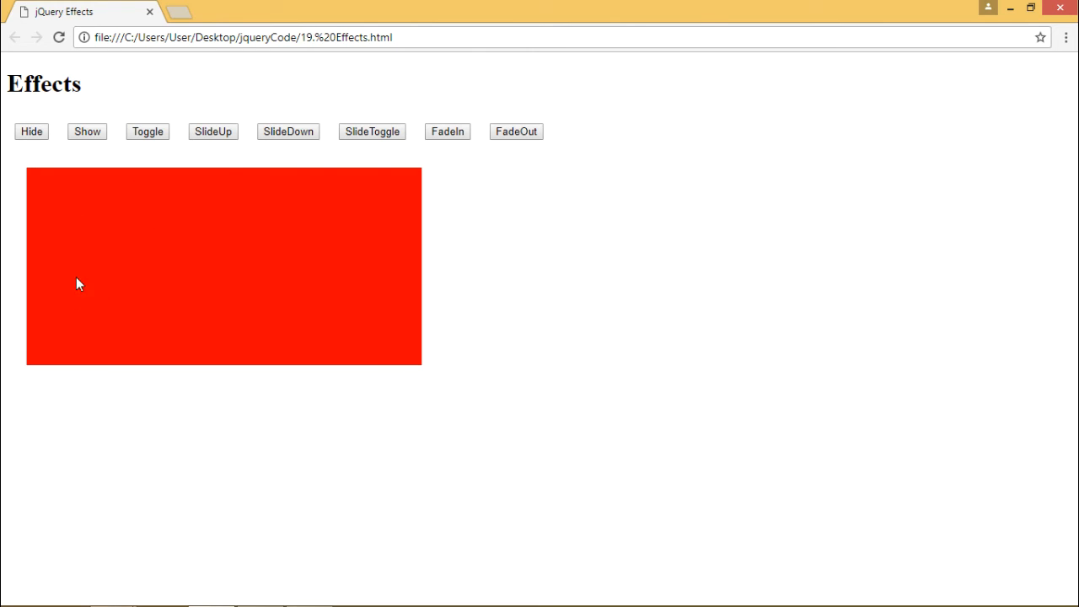
mouse_move(271, 300)
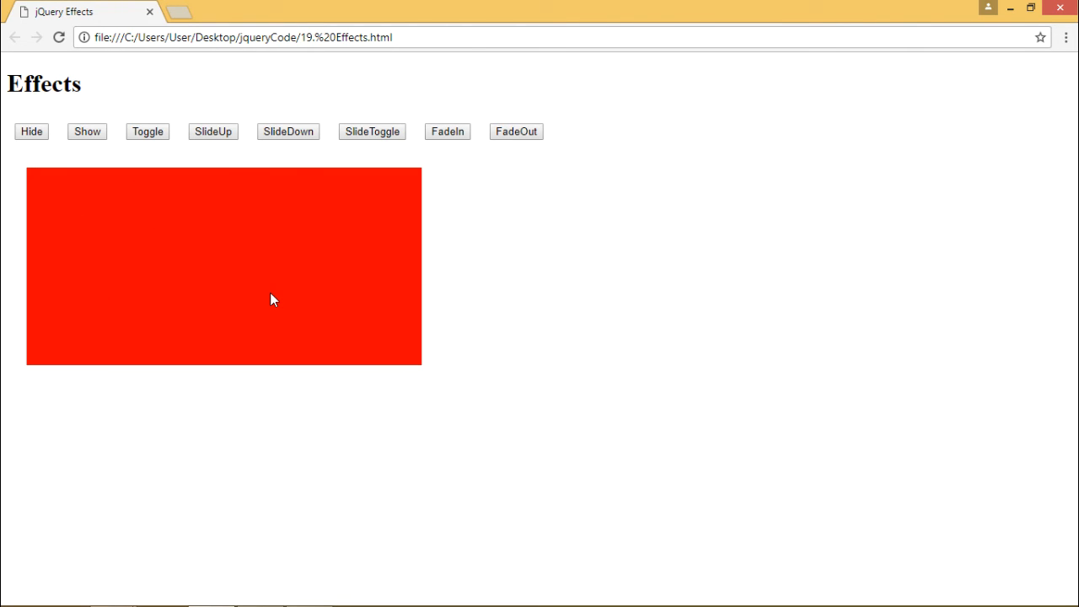